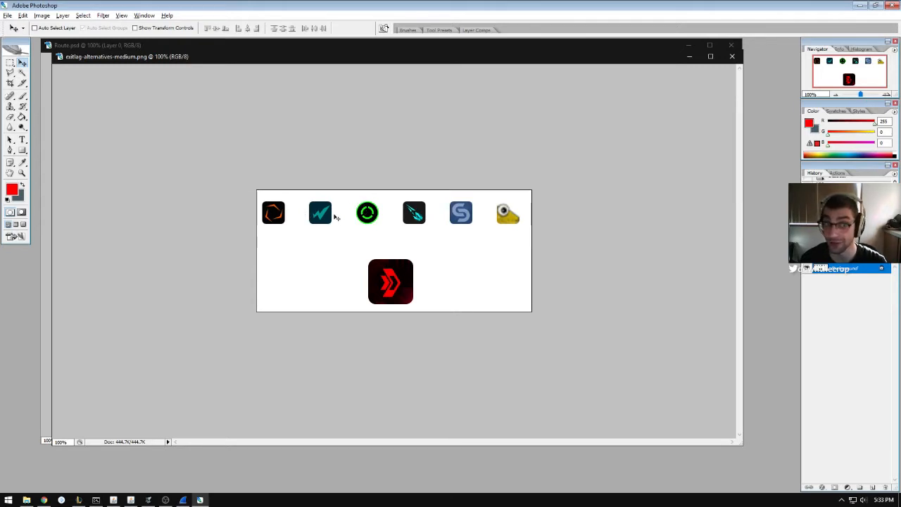
mouse_move(197, 338)
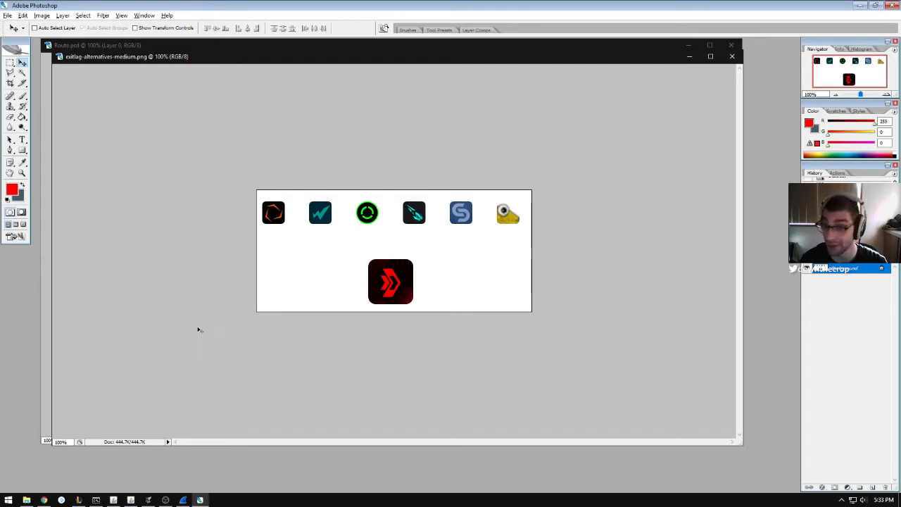
mouse_move(197, 420)
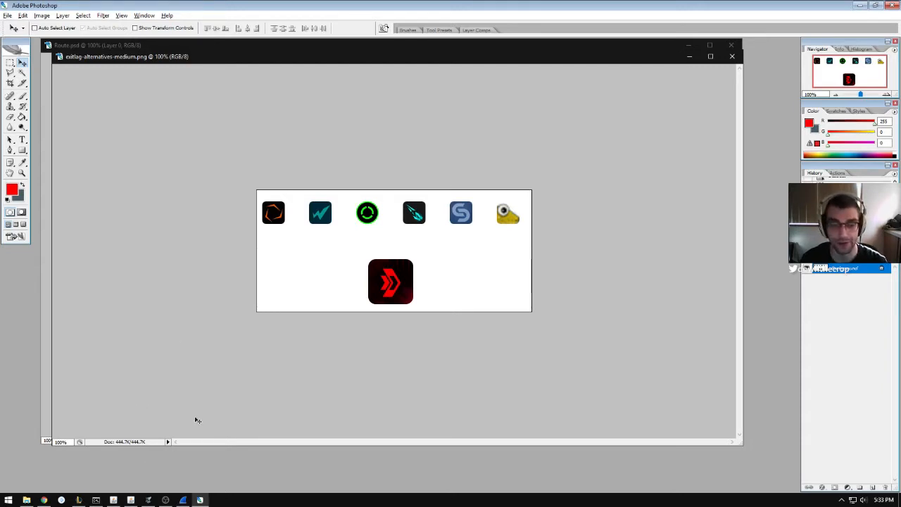
mouse_move(70, 265)
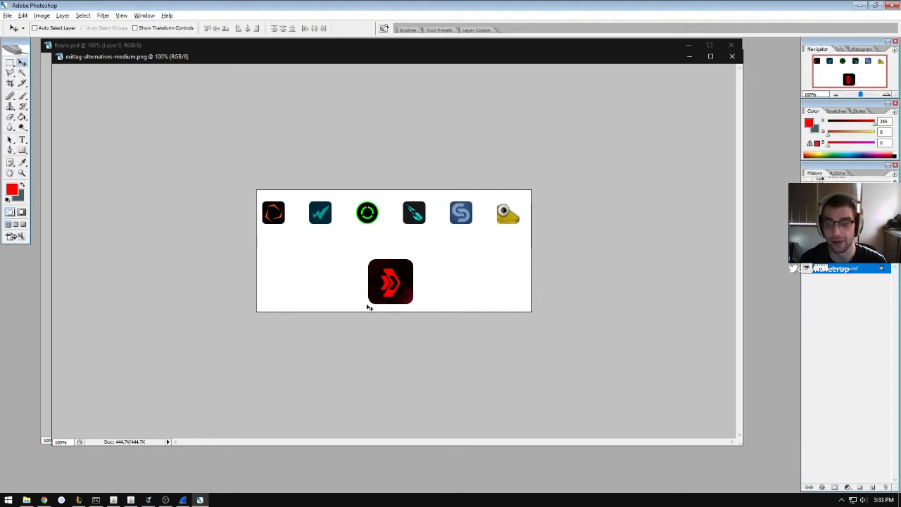
mouse_move(223, 395)
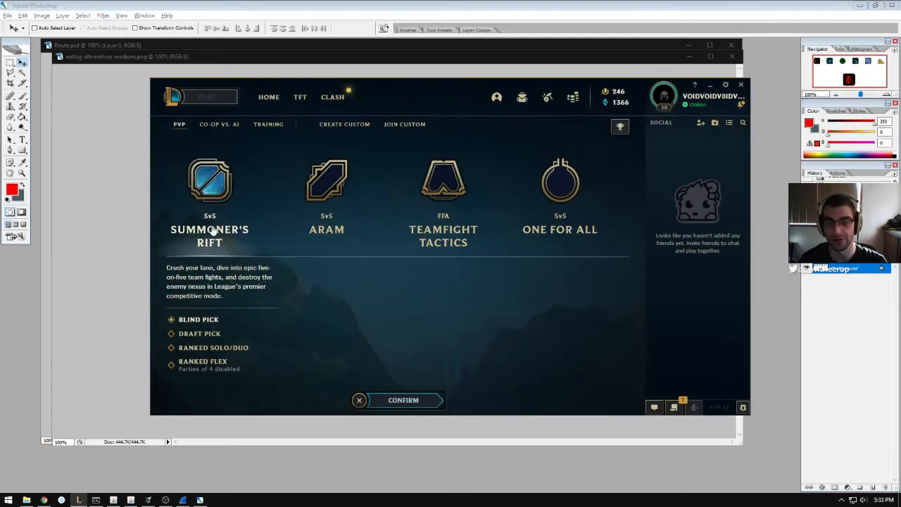
Step: Show the Training game modes, Tutorial and Practice Tool, in the League client
click(268, 124)
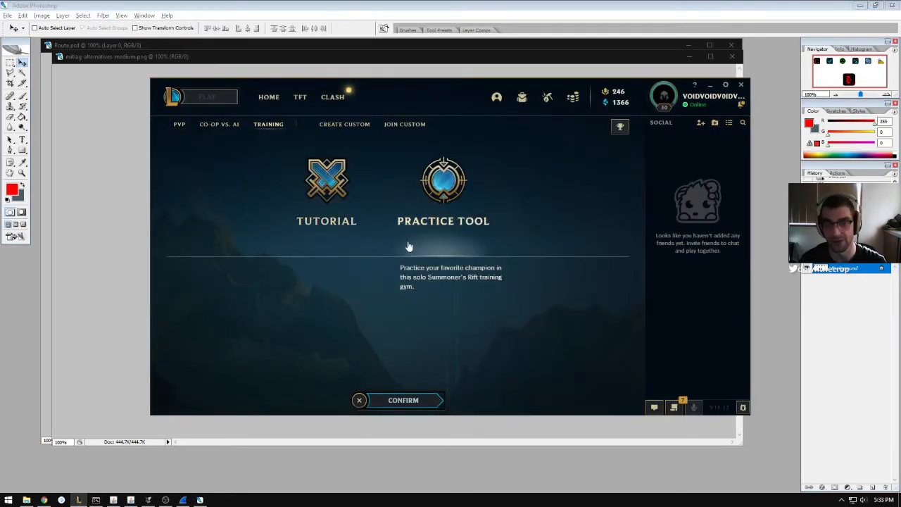
click(403, 400)
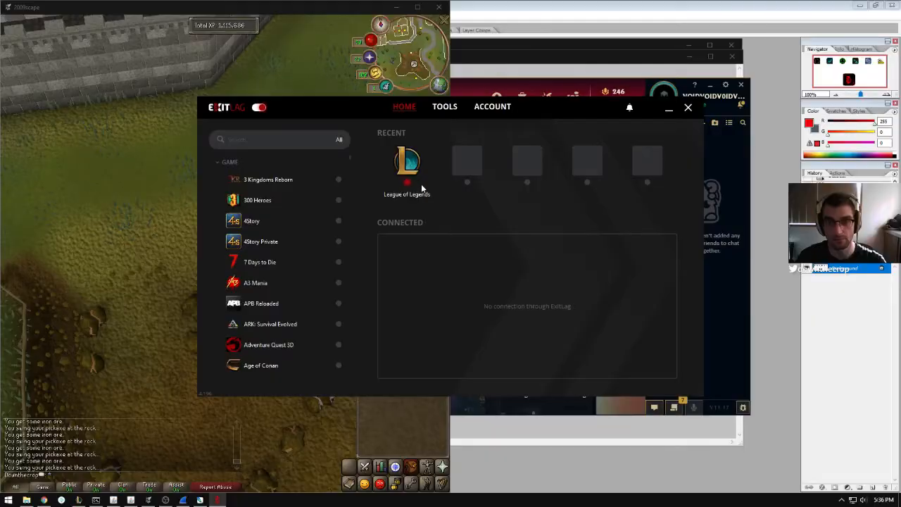
click(407, 162)
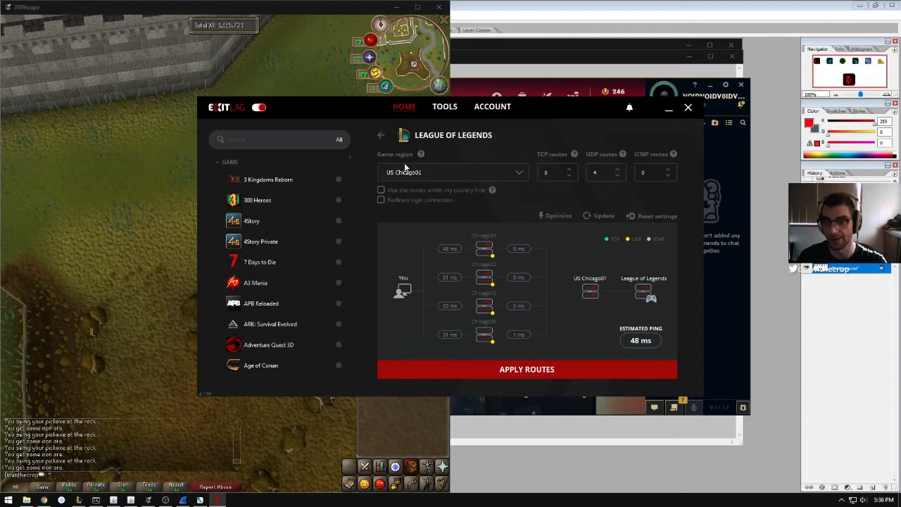
mouse_move(439, 174)
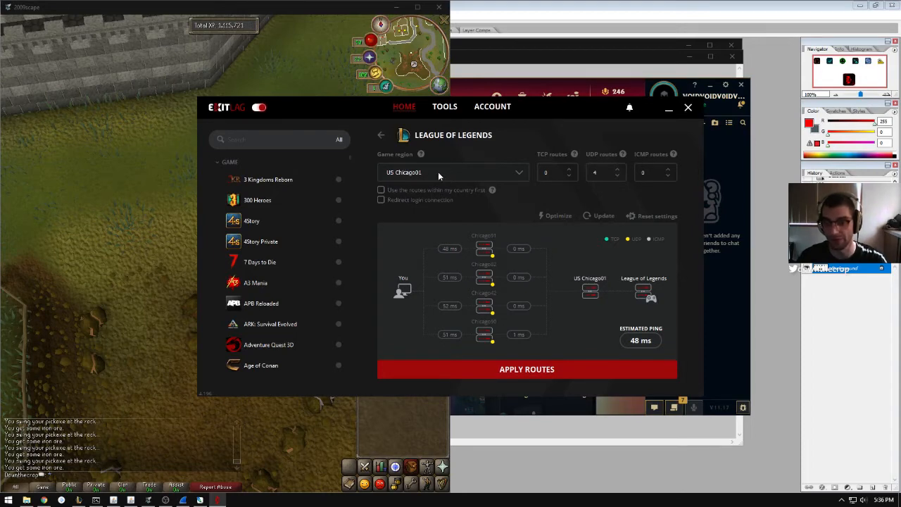
click(381, 136)
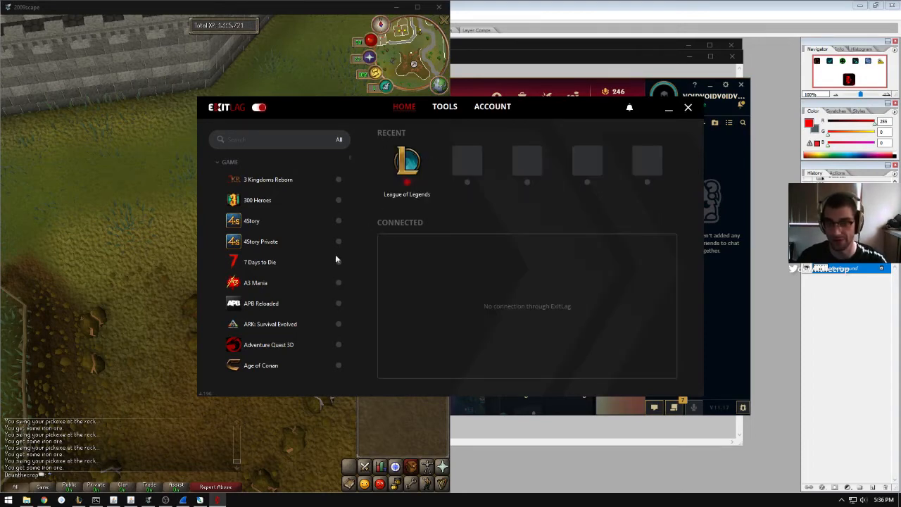
click(11, 500)
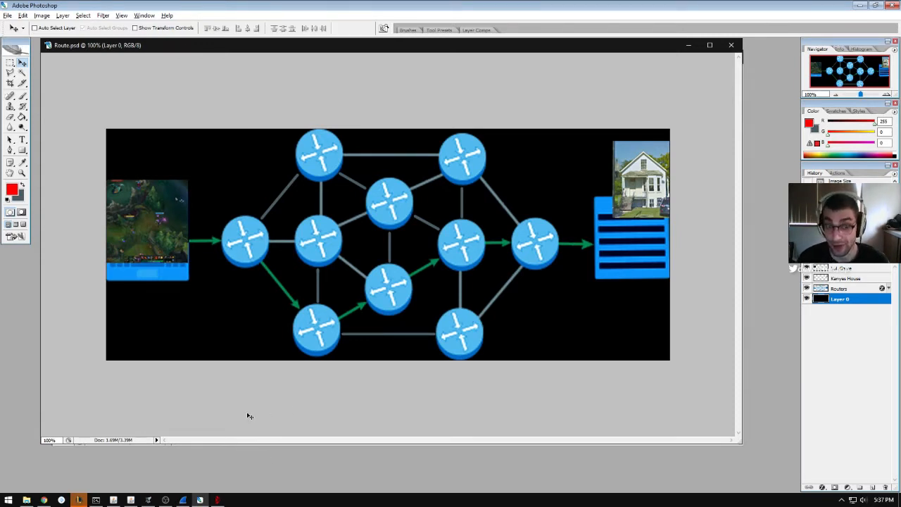
mouse_move(194, 417)
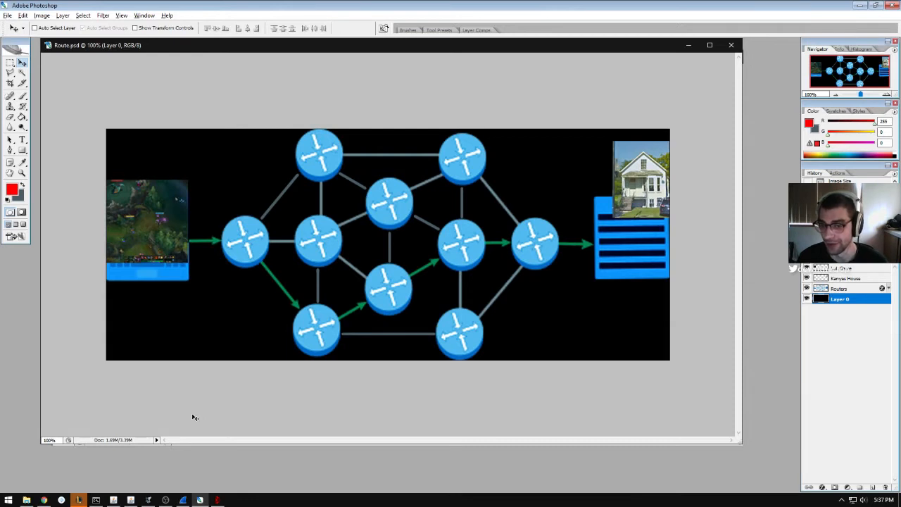
mouse_move(180, 398)
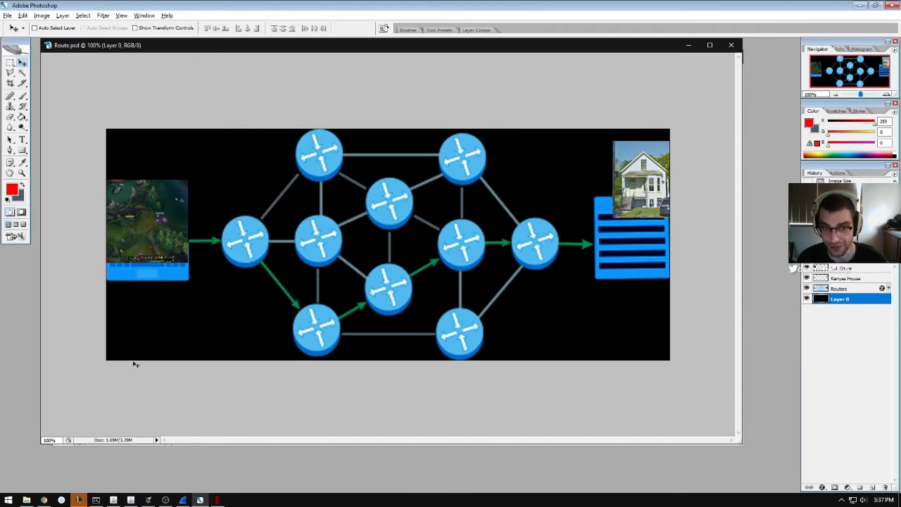
mouse_move(42, 303)
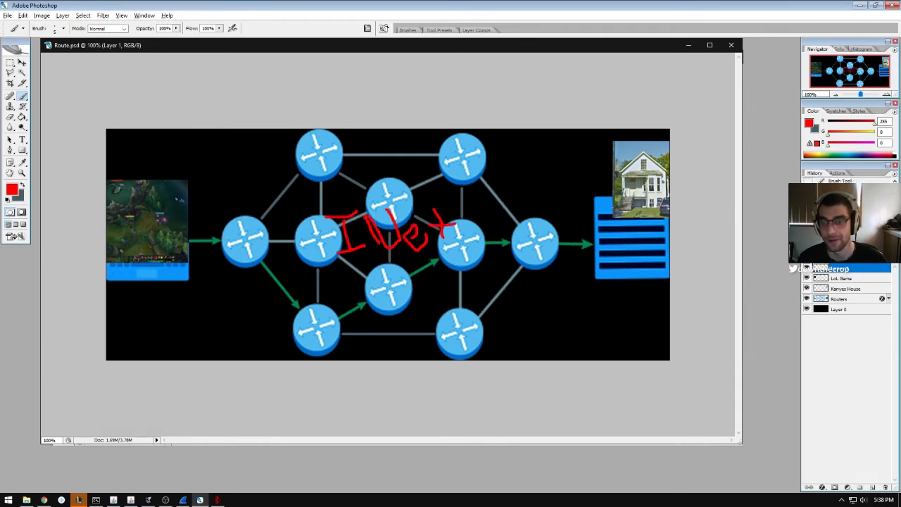
Step: Paint a red packet path from the game image through the routers to the house, undoing the last stroke
drag(616, 155, 664, 211)
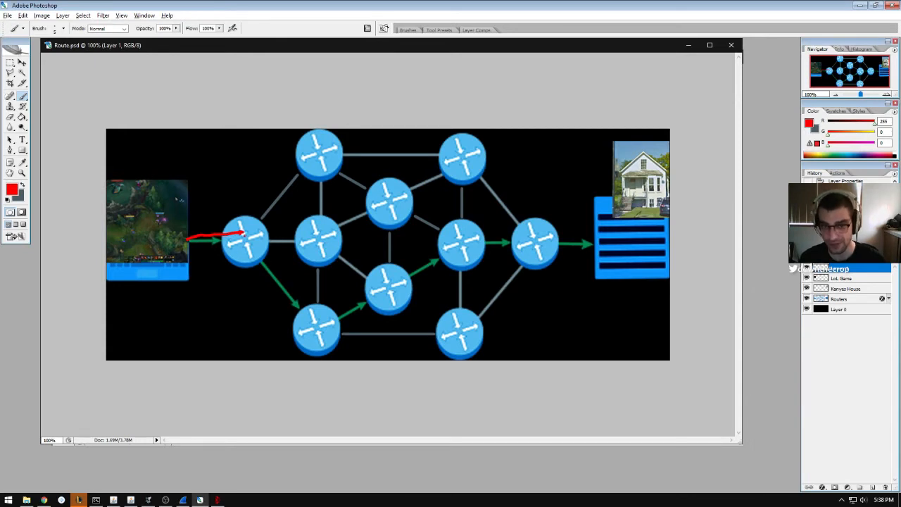
drag(242, 233, 387, 282)
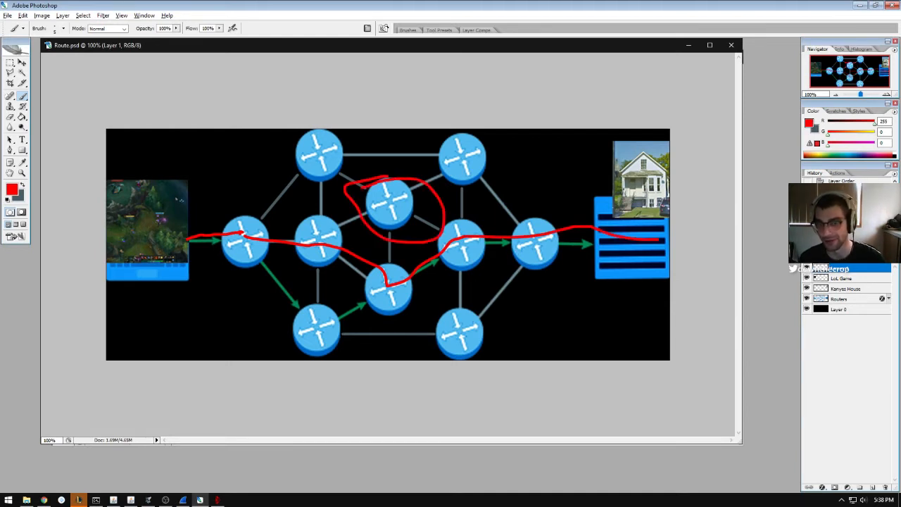
key(ctrl+z)
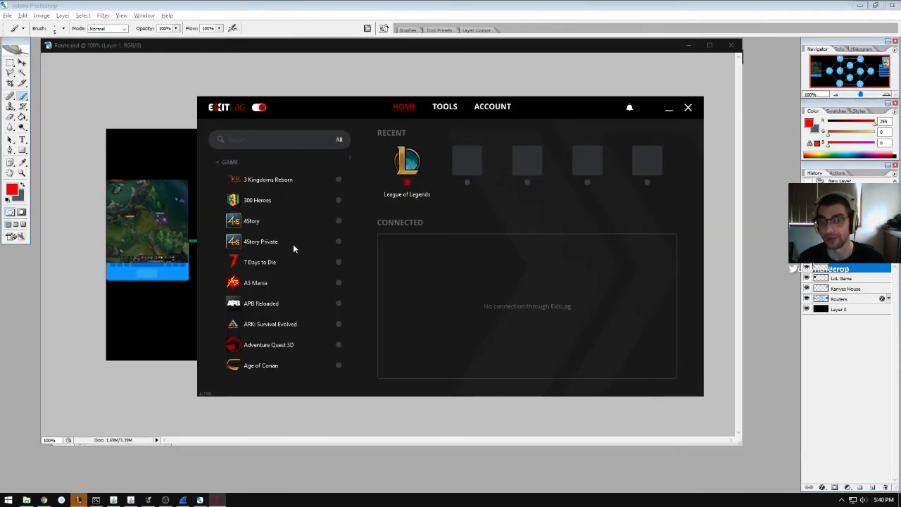
click(407, 162)
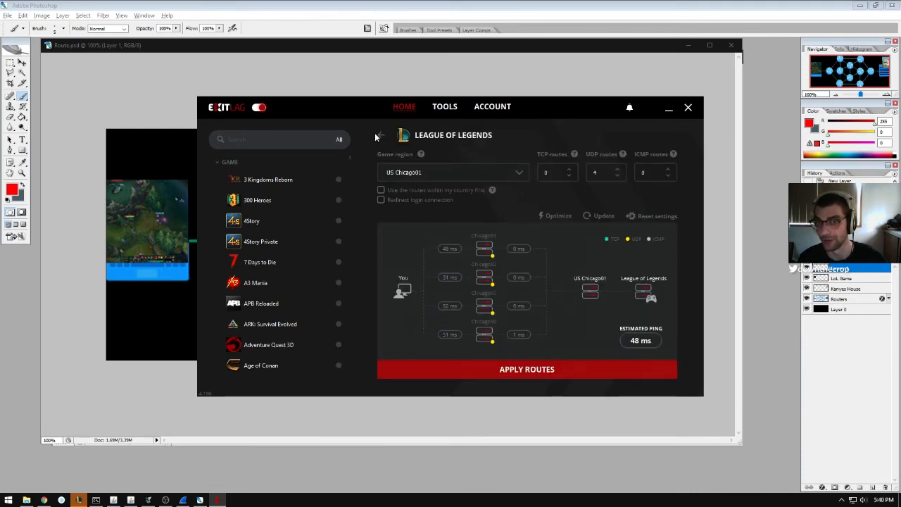
click(377, 136)
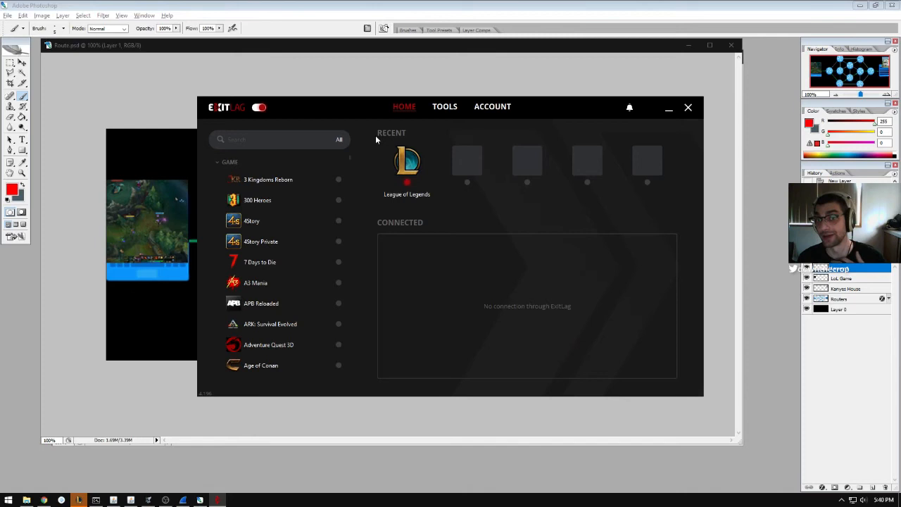
mouse_move(374, 165)
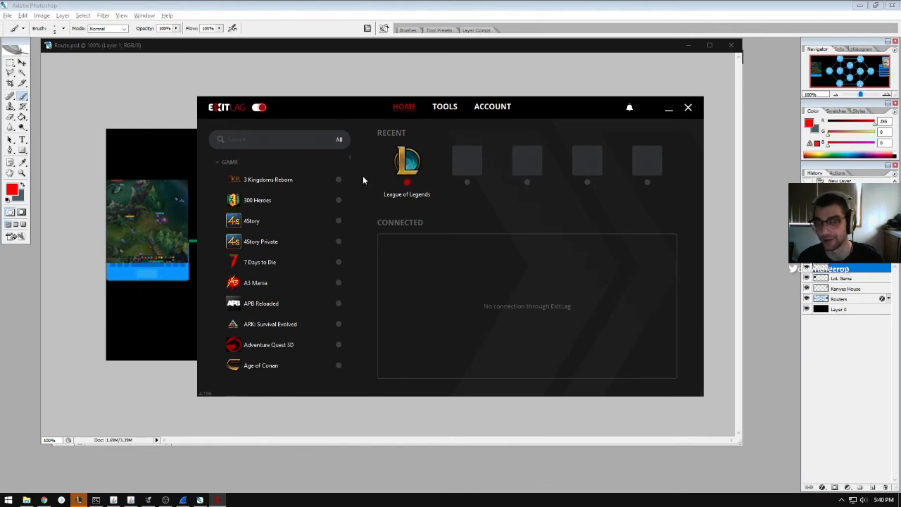
mouse_move(402, 242)
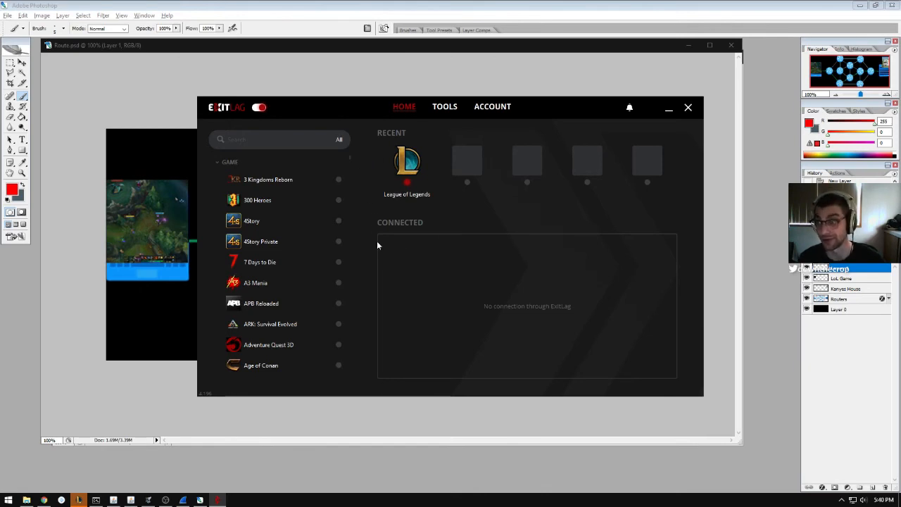
mouse_move(343, 248)
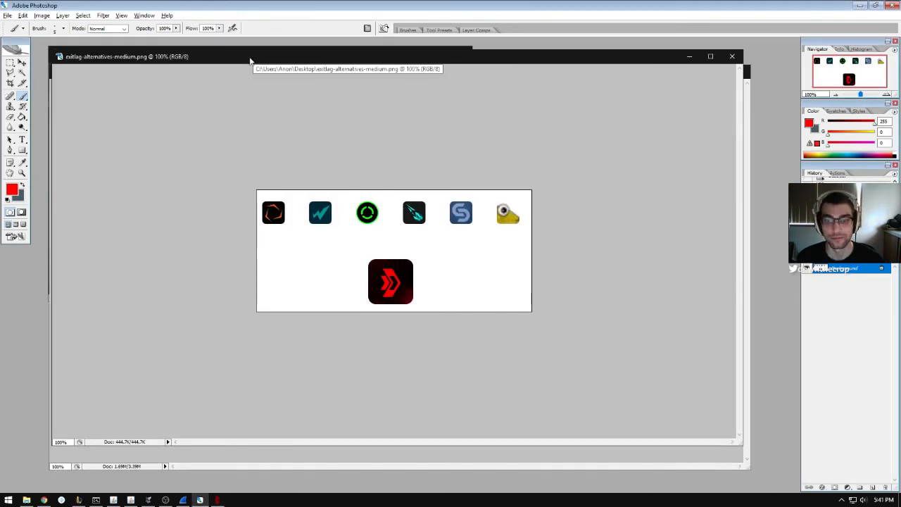
mouse_move(231, 86)
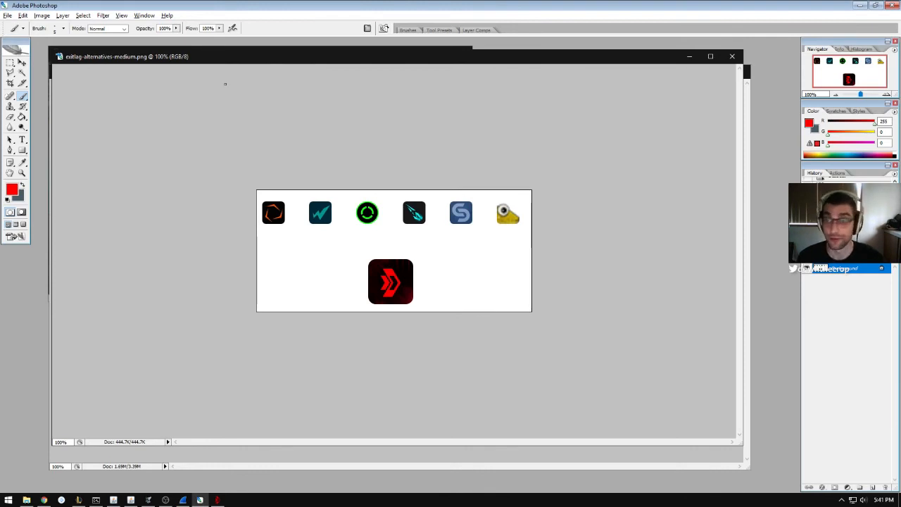
mouse_move(200, 108)
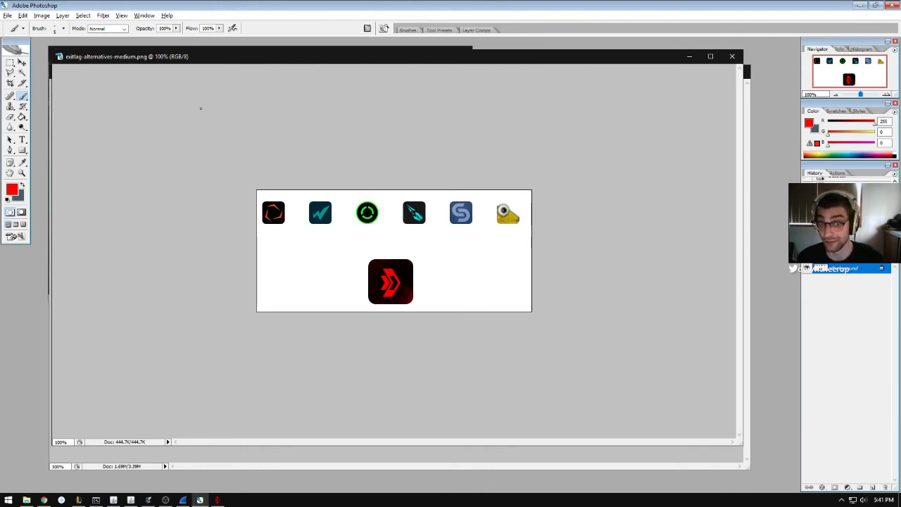